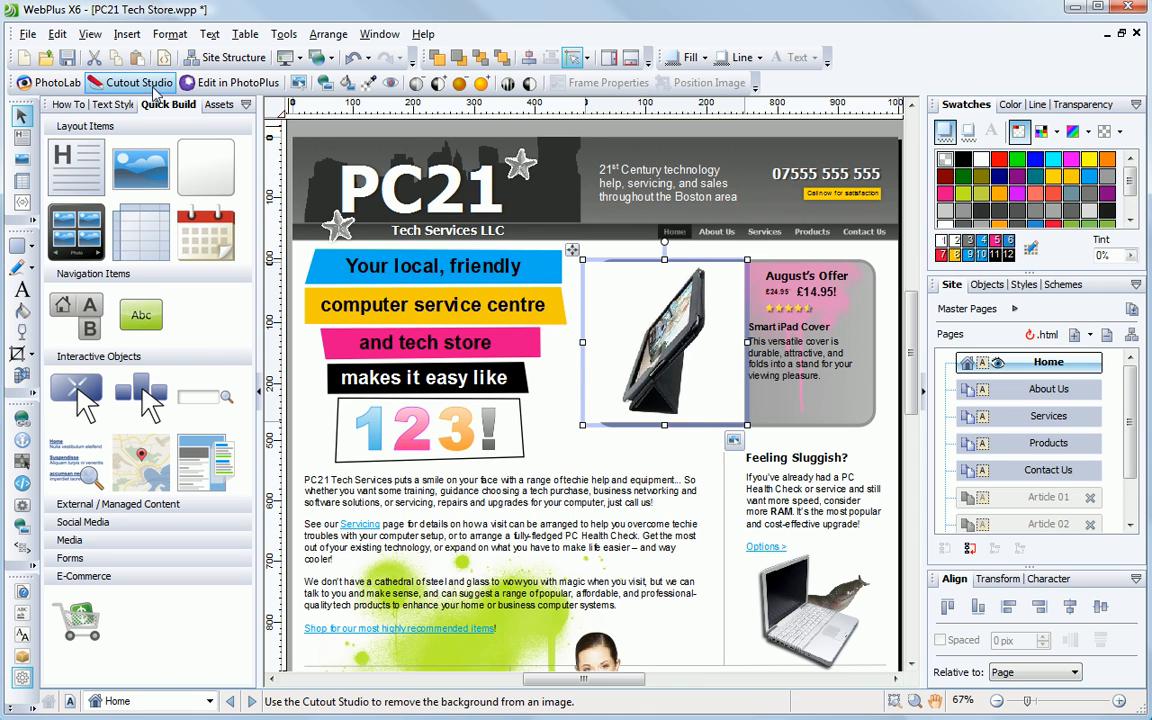
Step: Cut the tablet photo out of its background in Cutout Studio and confirm
left_click(130, 82)
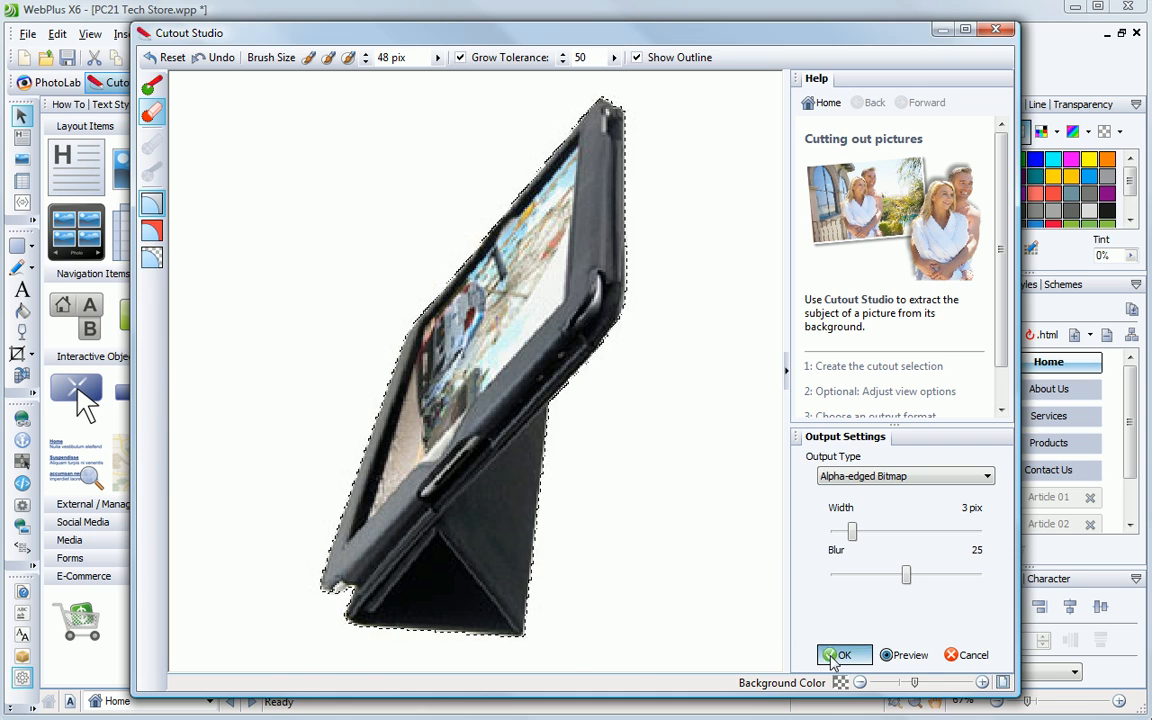
left_click(844, 656)
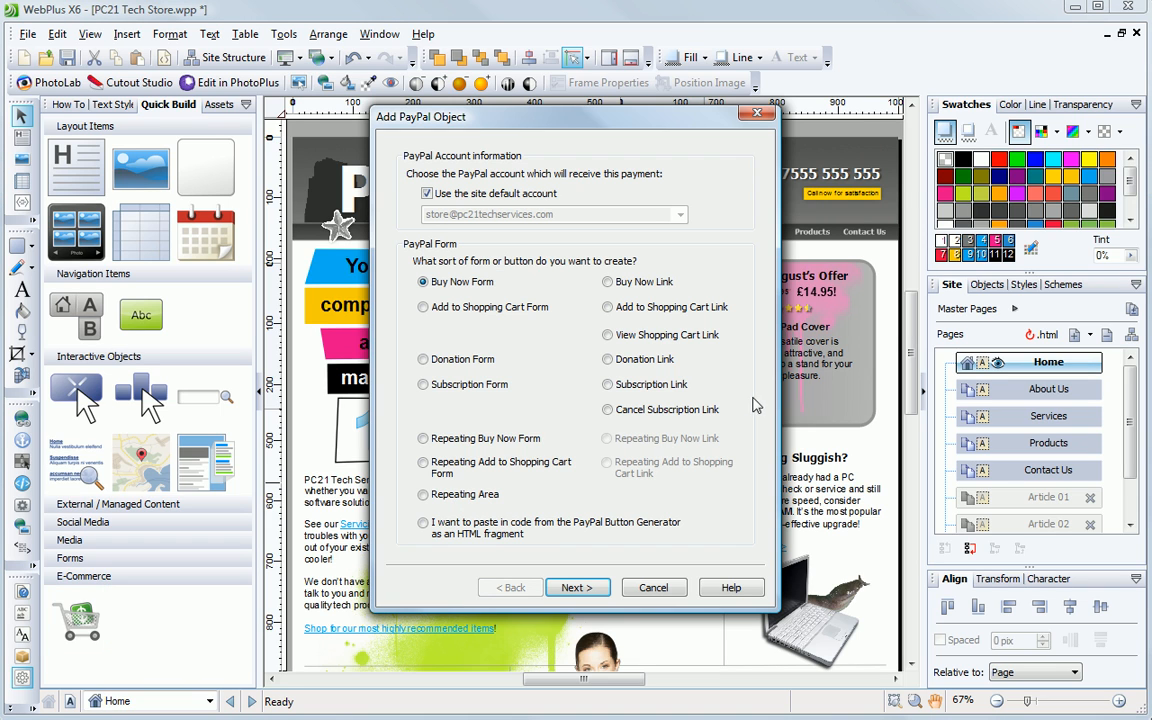
Step: Create an Add to Shopping Cart link using a standard Add To Cart button image
left_click(608, 308)
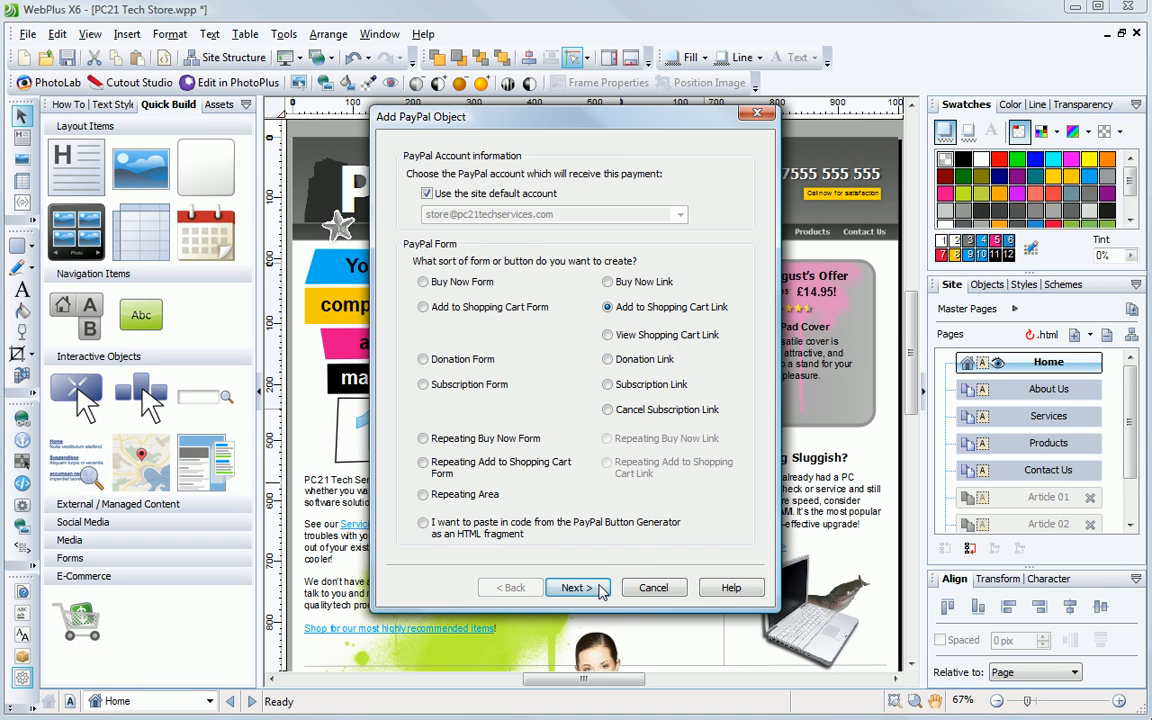
left_click(572, 588)
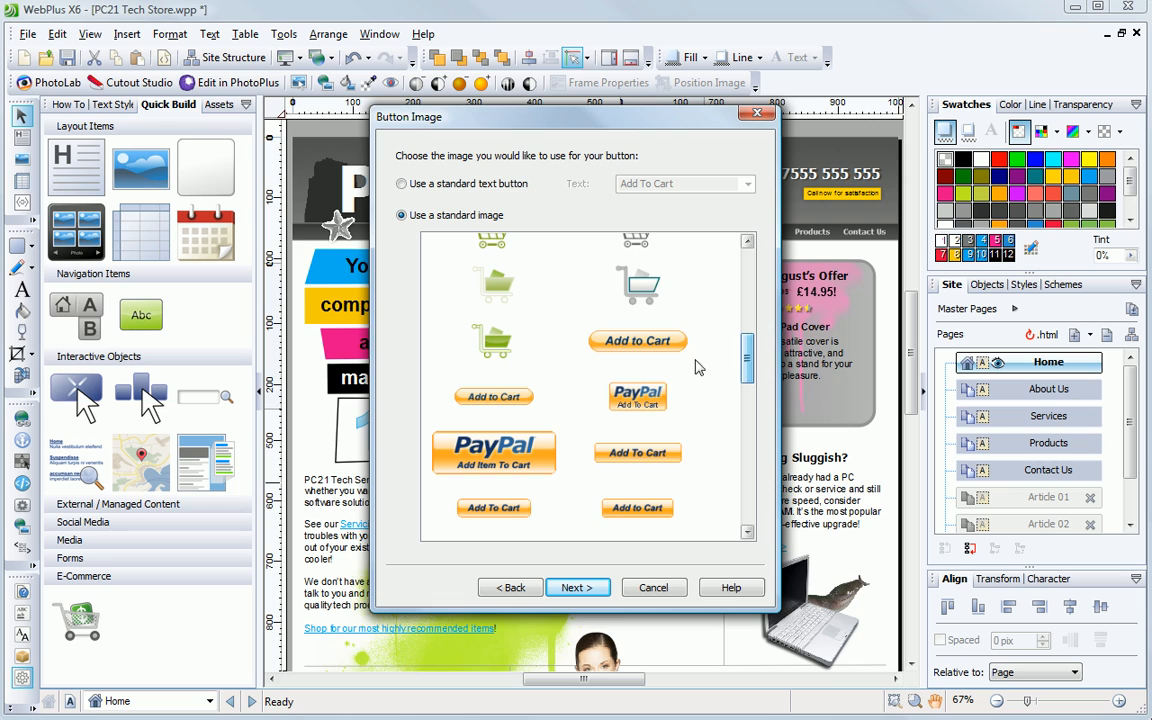
left_click(576, 588)
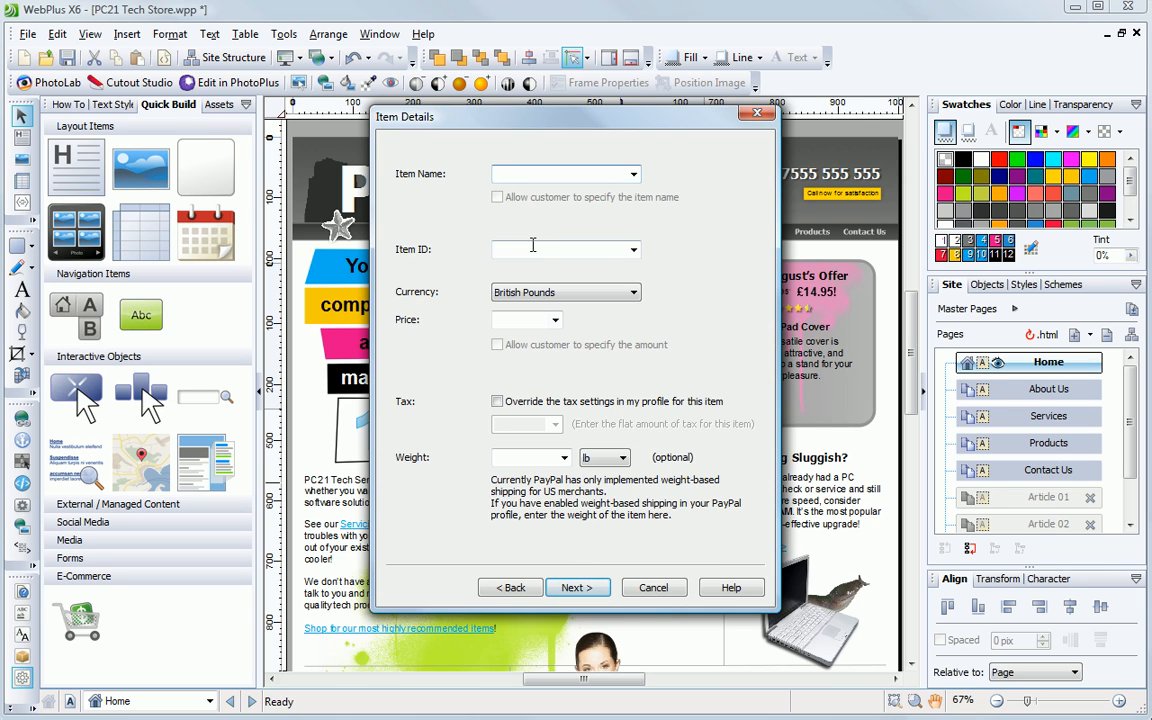
Step: Name the item 'Smart Cover 3', price it at 14.99 and finish the PayPal button
type("Smart Cover 3")
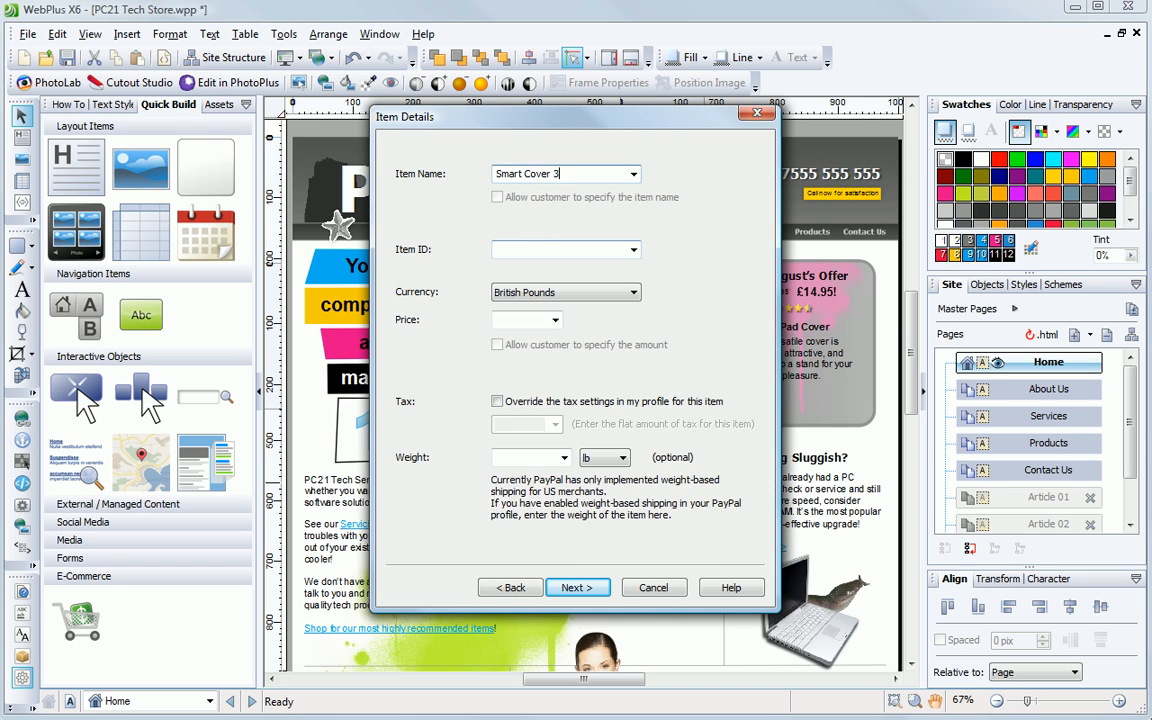
left_click(520, 320)
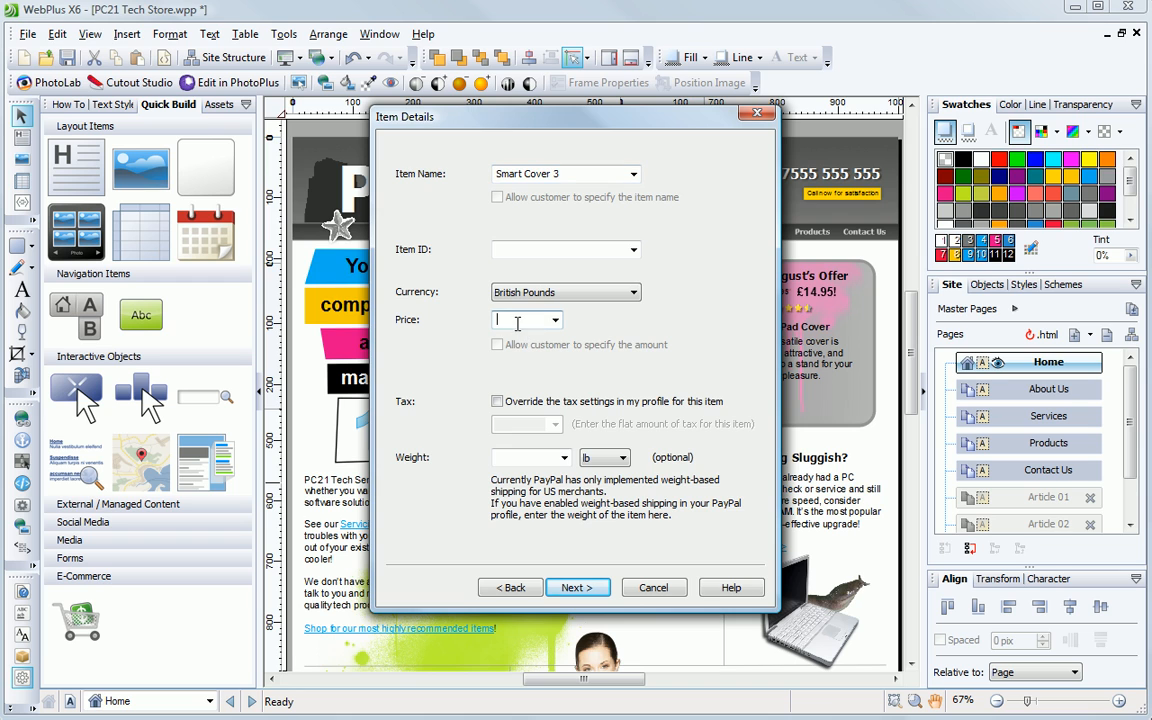
type("14.99")
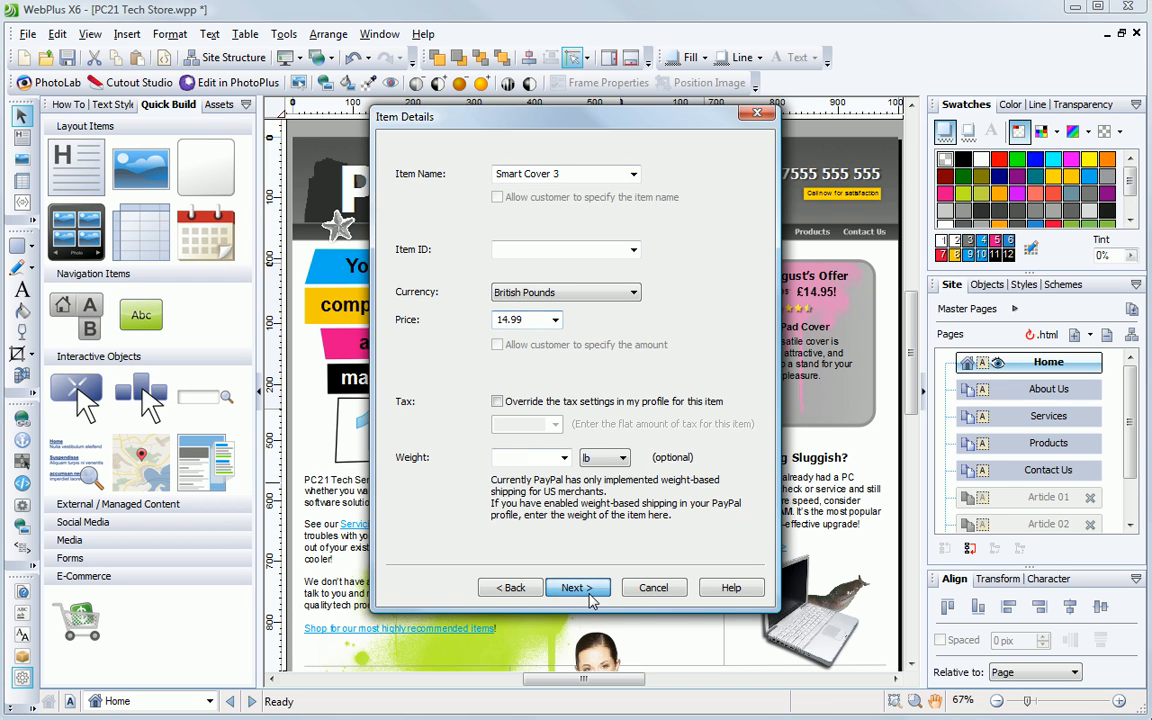
left_click(576, 588)
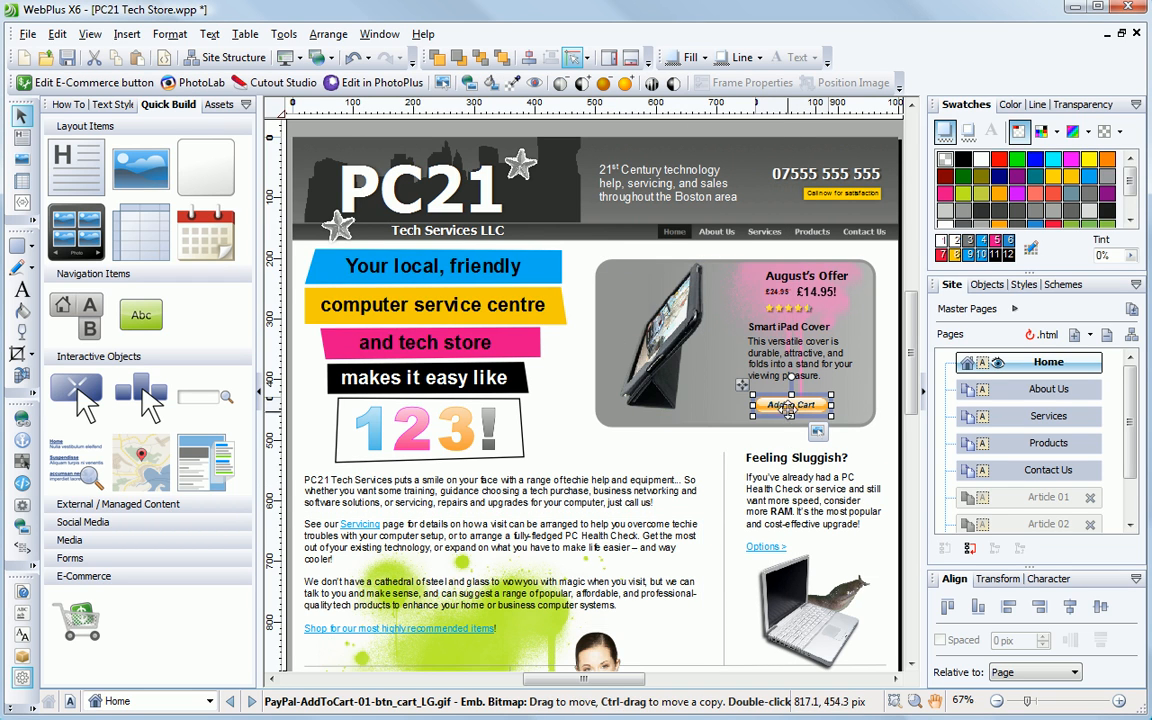
Step: Place the Add to Cart button below the cover description and show the browser preview choices
left_click_drag(790, 404, 780, 400)
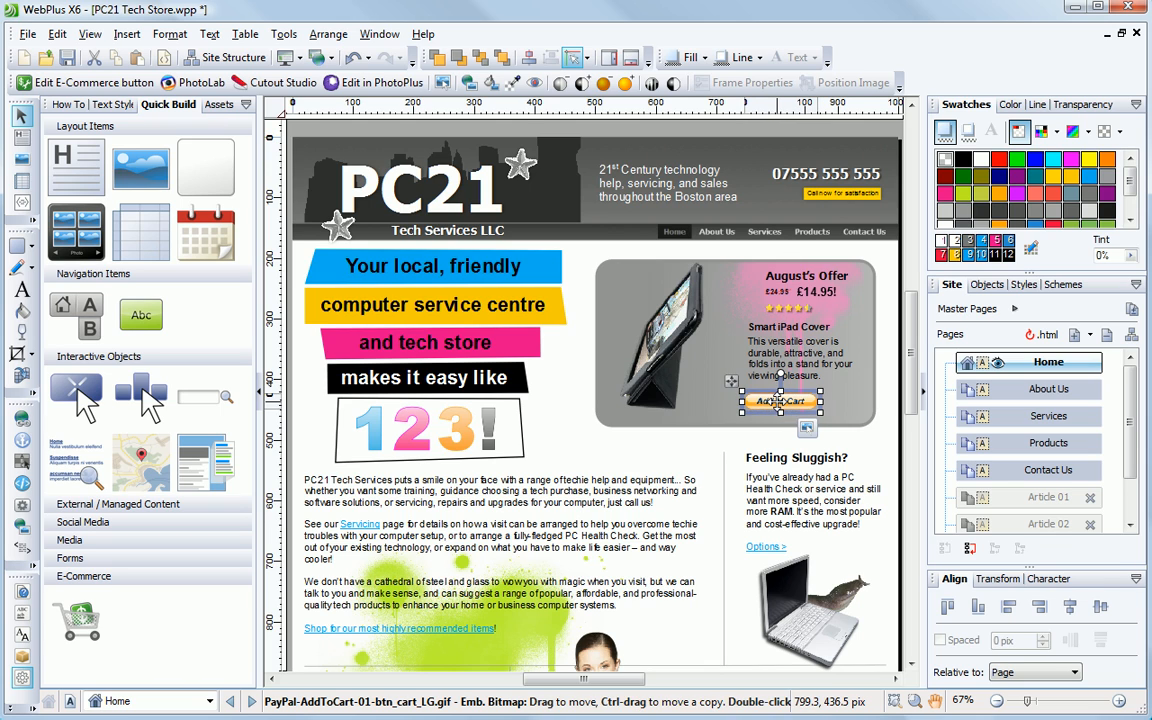
left_click(304, 56)
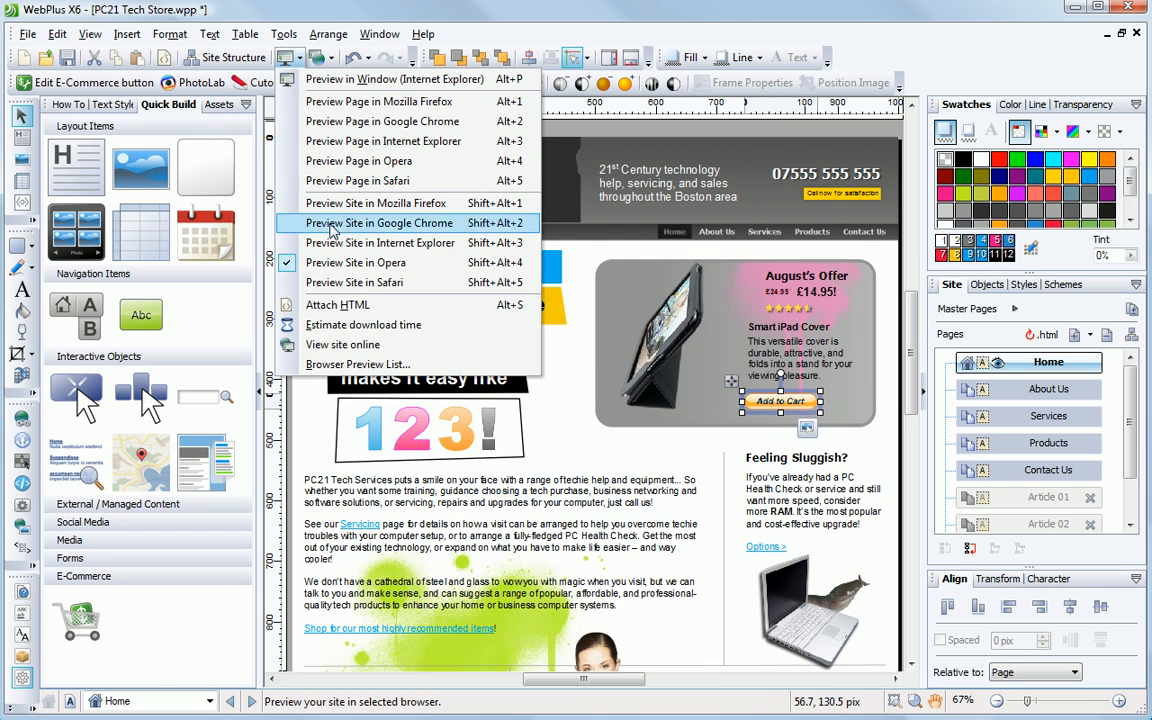